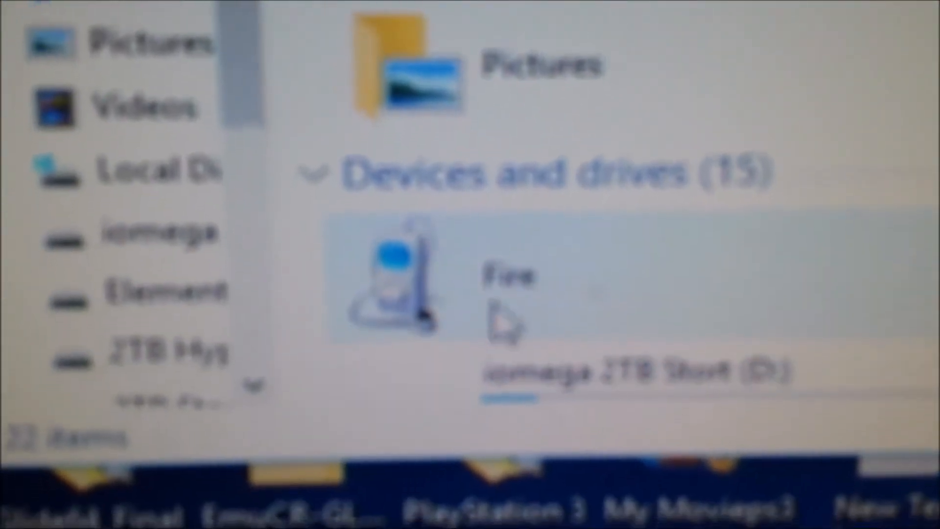
- Open the Fire tablet's internal storage and scroll through its folders
double_click(393, 282)
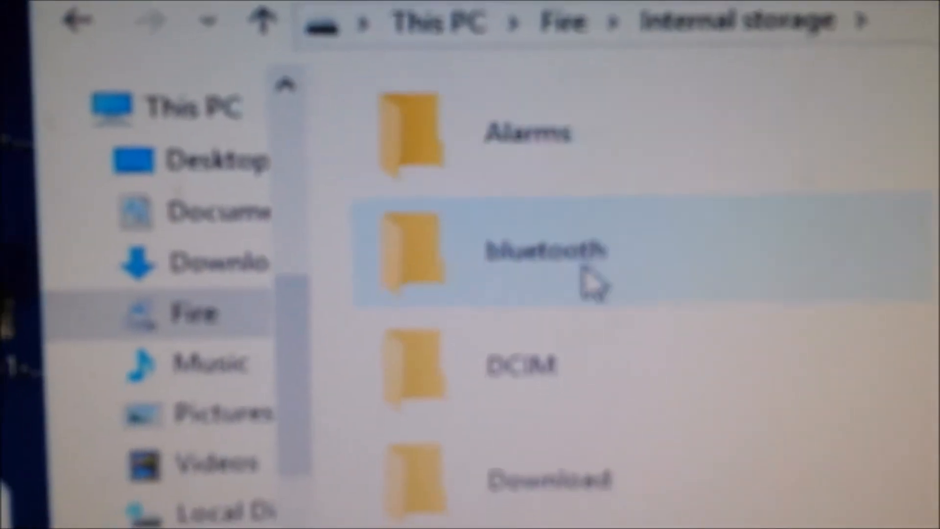
scroll("down", 3)
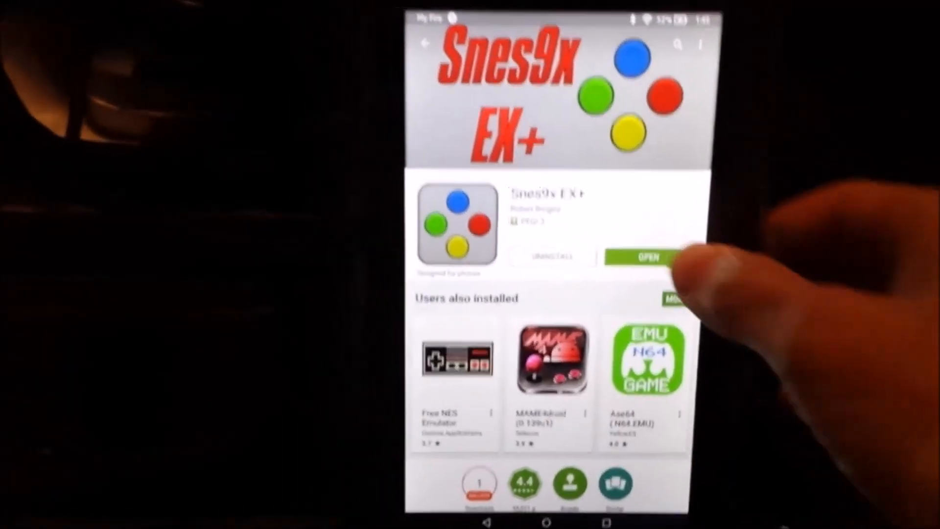
- Launch Snes9x EX+ from its Play Store page to reach the main menu
left_click(646, 258)
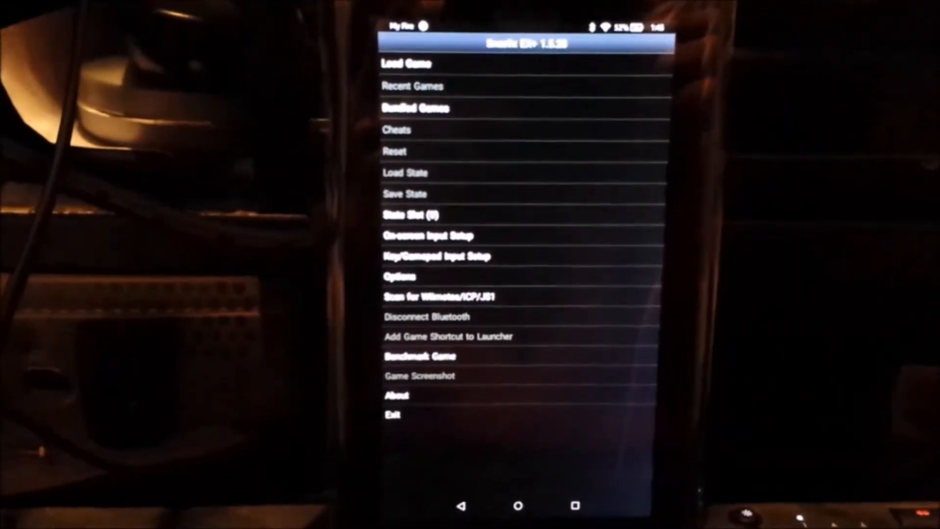